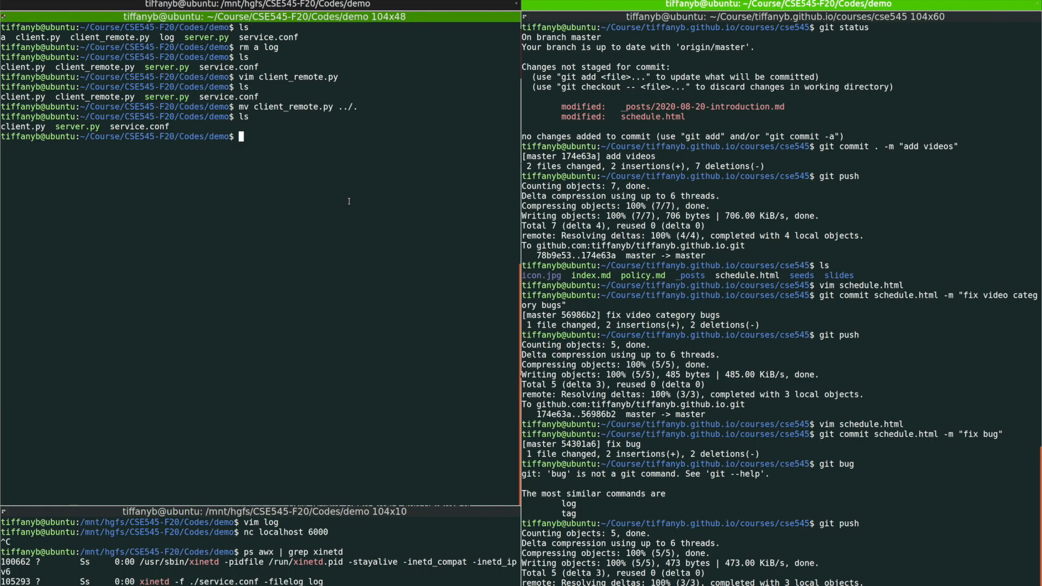
# Run xinetd with no options from the shell
pyautogui.write('vim')
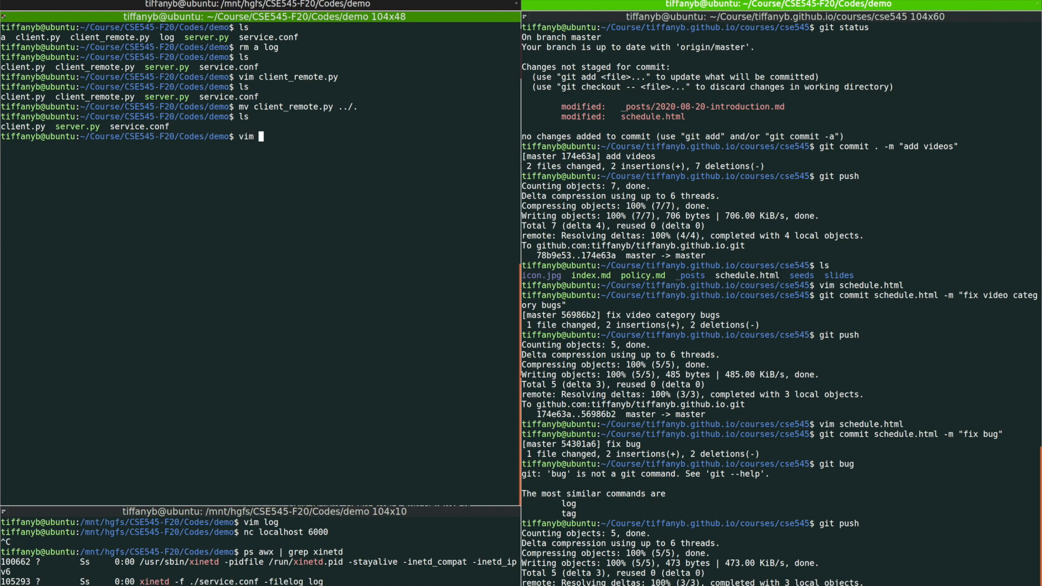
pyautogui.write('serv')
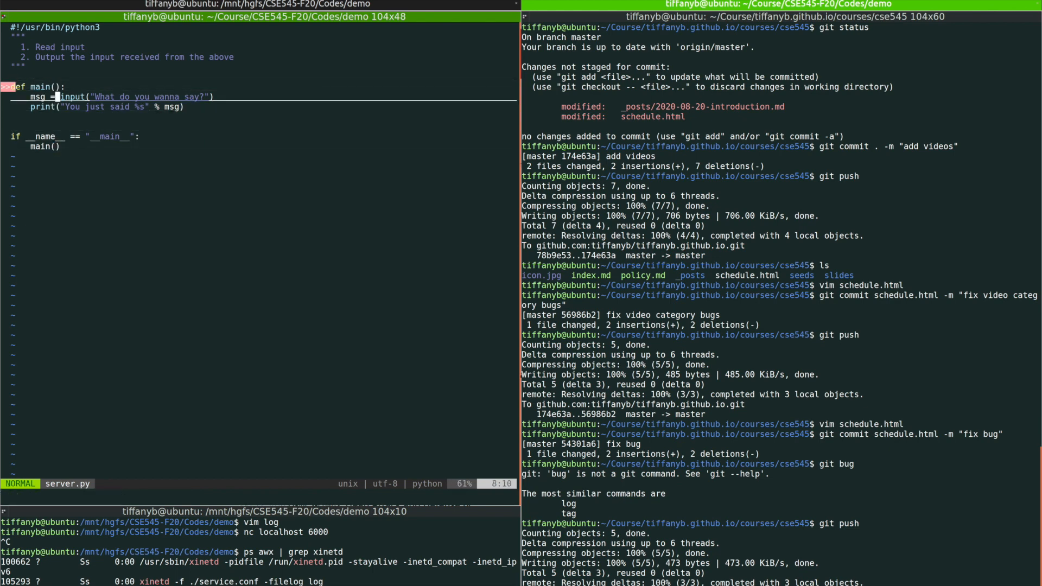
pyautogui.moveTo(119, 97)
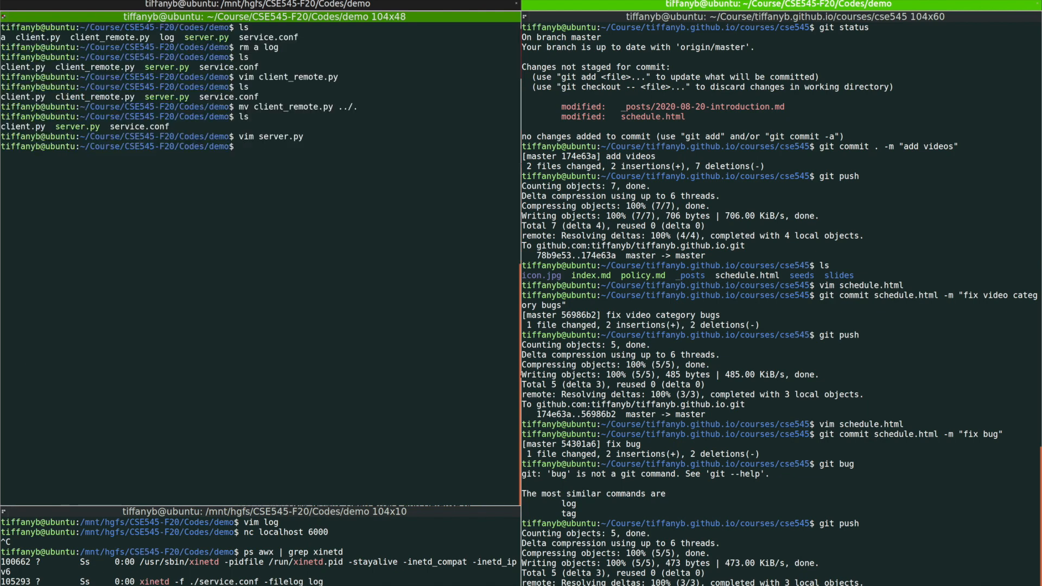
pyautogui.write('x')
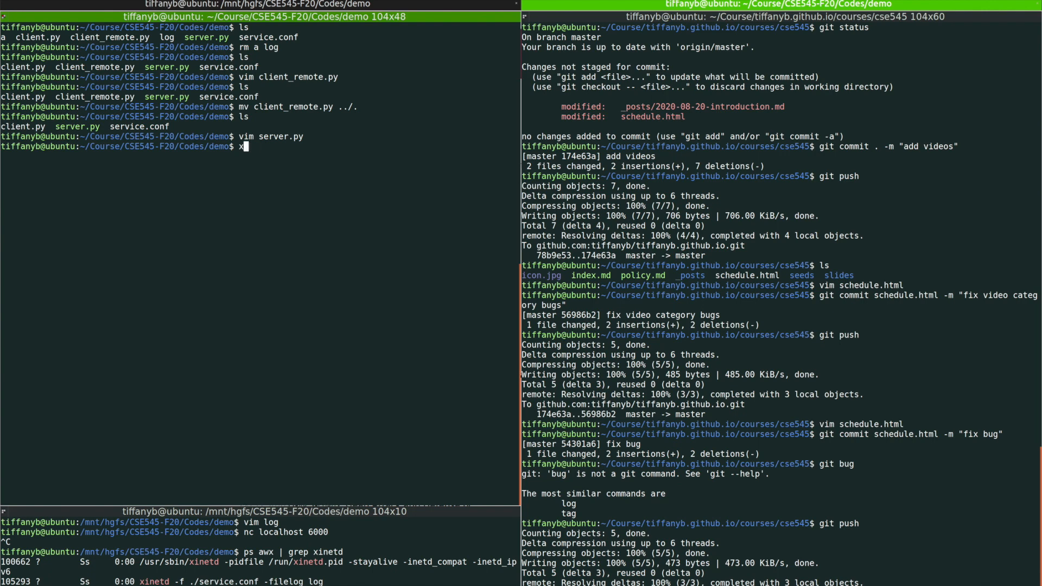
pyautogui.write('inetd')
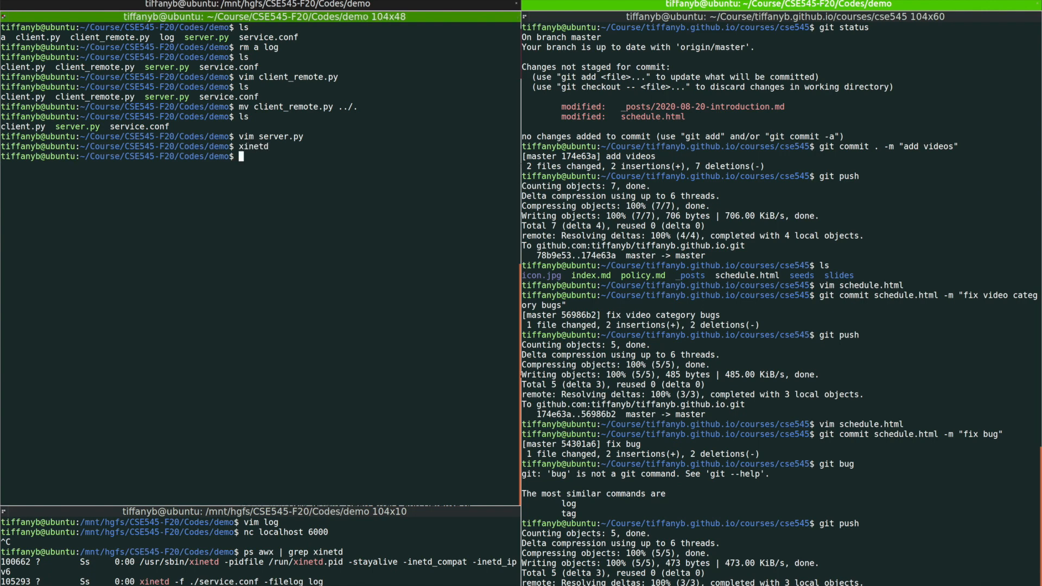
pyautogui.press('Return')
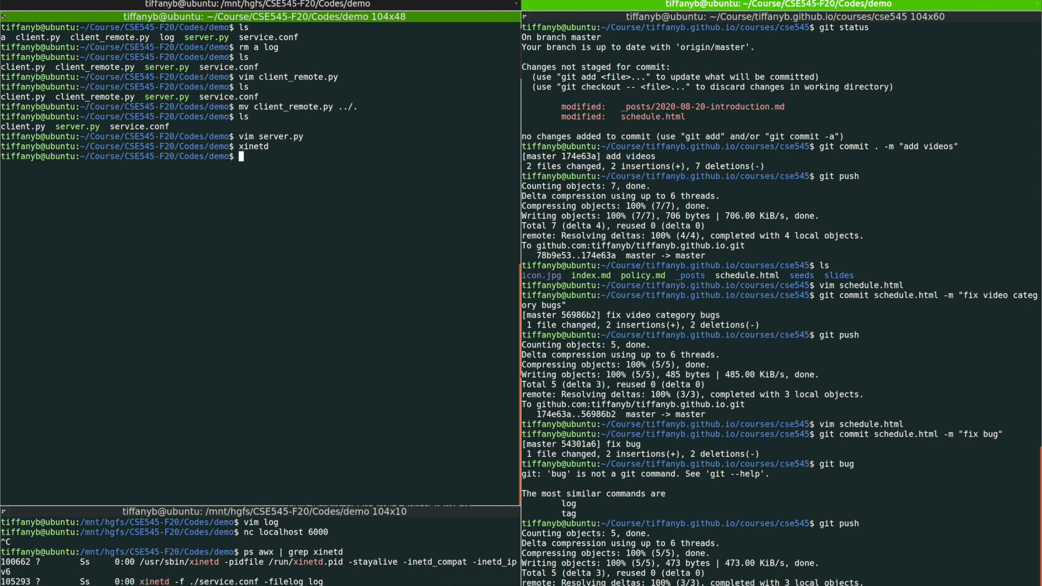
# Inspect service.conf in vim and quit back to the prompt
pyautogui.write('vim serv')
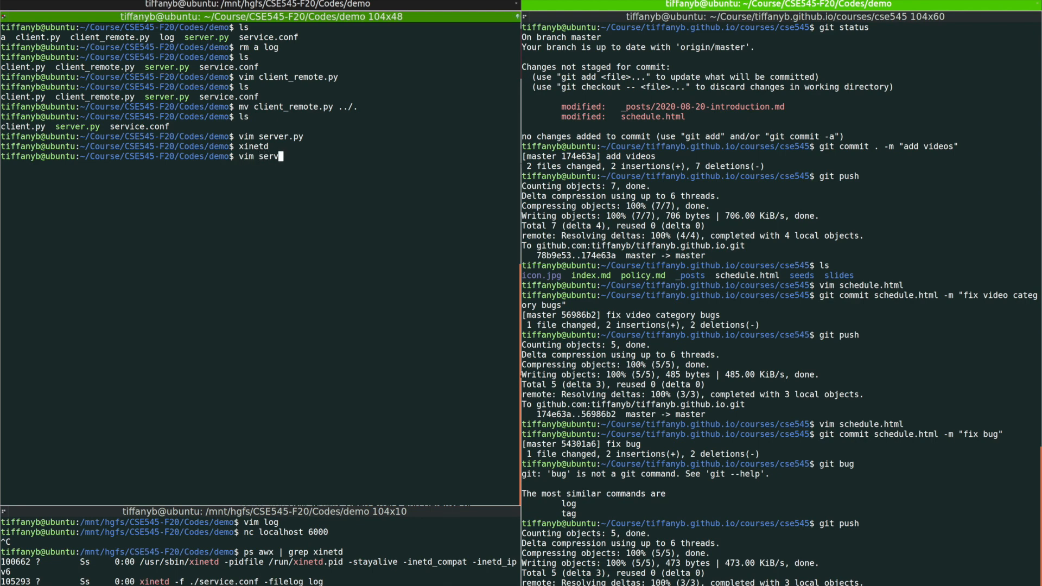
pyautogui.write('ice.conf')
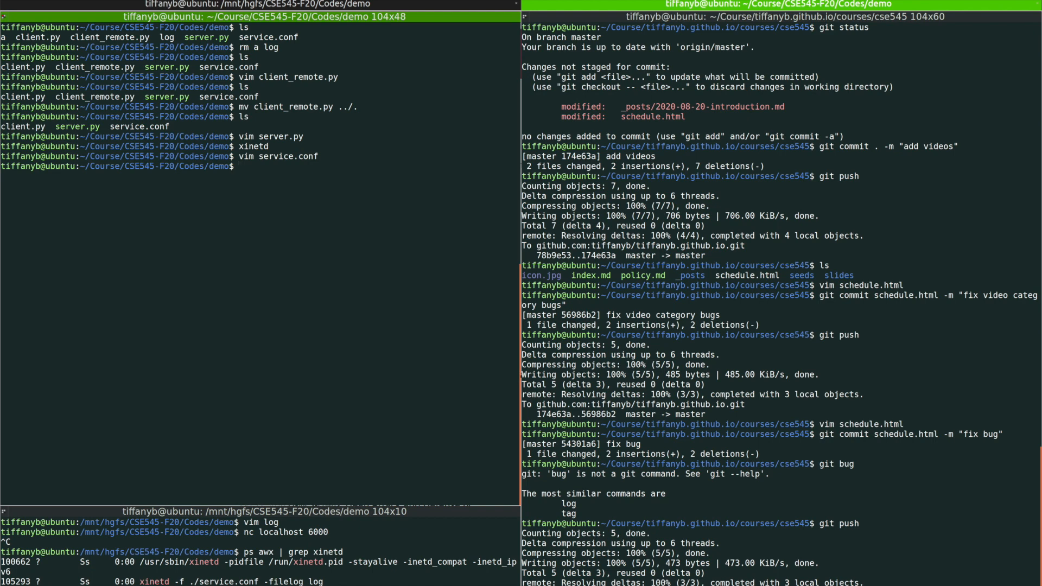
# Start xinetd as root with -f ./service.conf and -filelog log, entering the password
pyautogui.write('sudo xine')
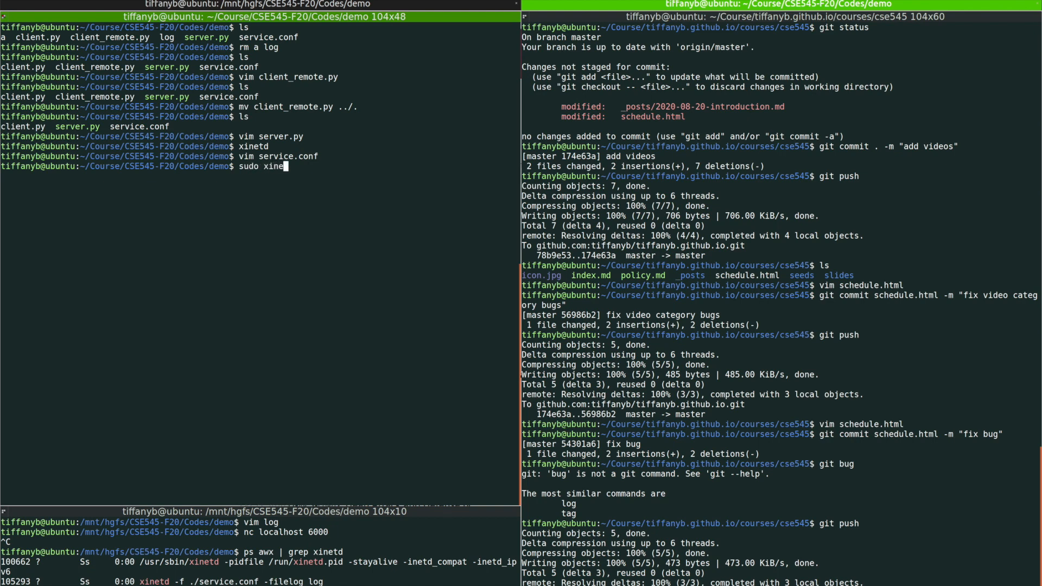
pyautogui.write('td')
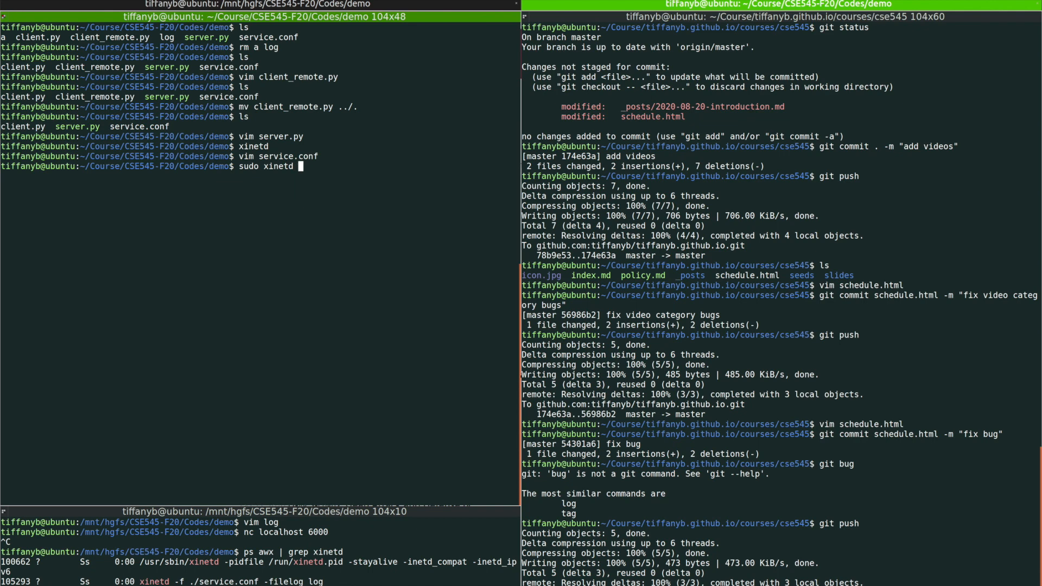
pyautogui.write('-f ./service.conf')
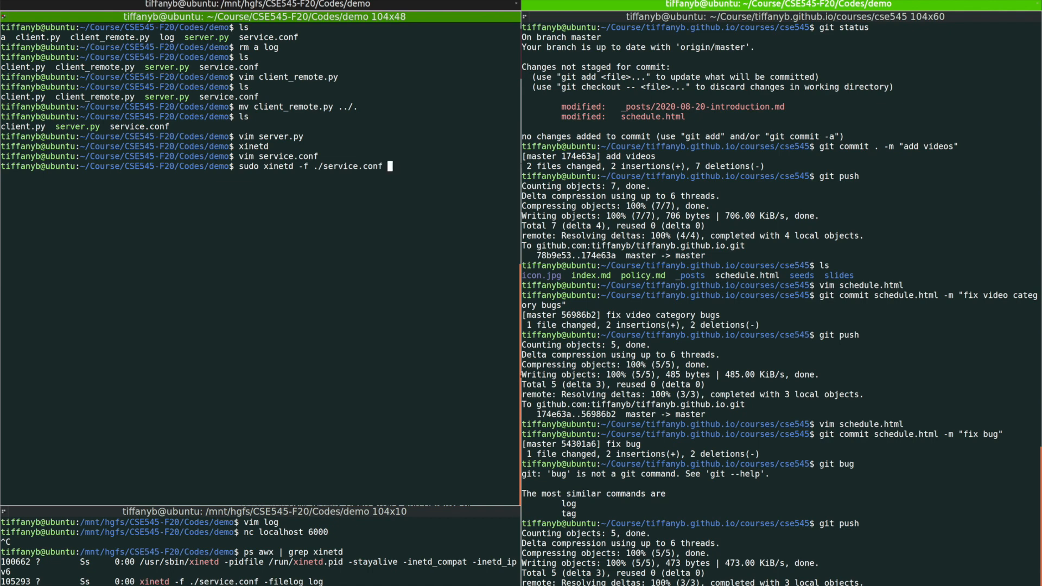
pyautogui.write('-')
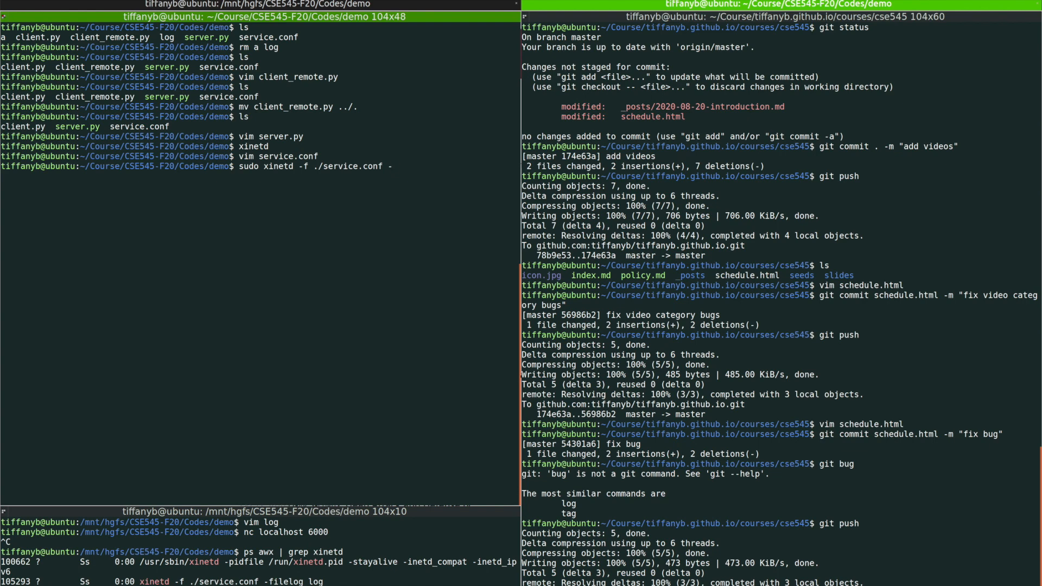
pyautogui.write('-filelog log')
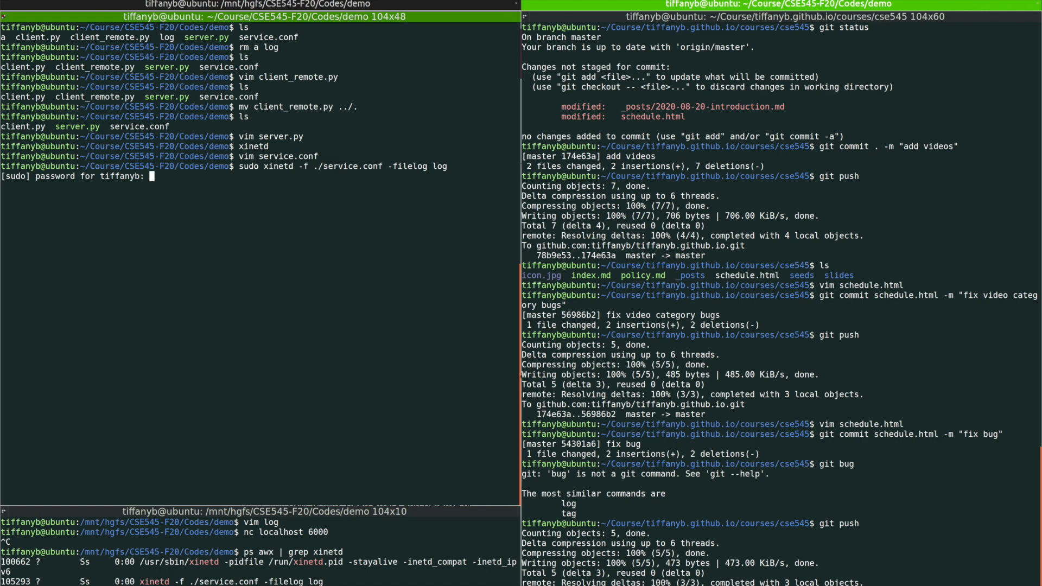
pyautogui.press('Return')
pyautogui.write('ps aux')
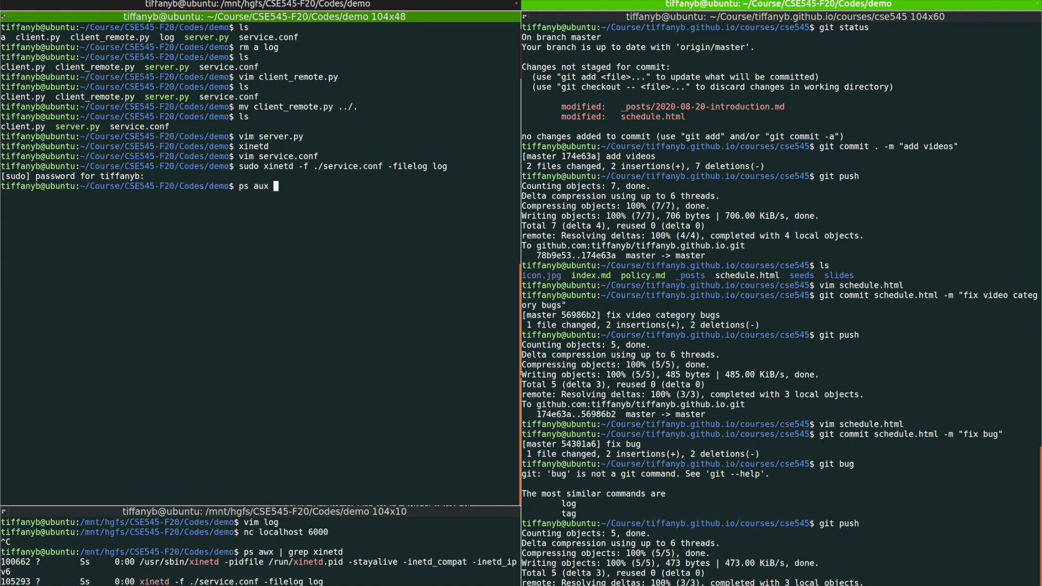
# Confirm the xinetd process is running with ps aux | grep xinetd
pyautogui.write('| grep xinetd')
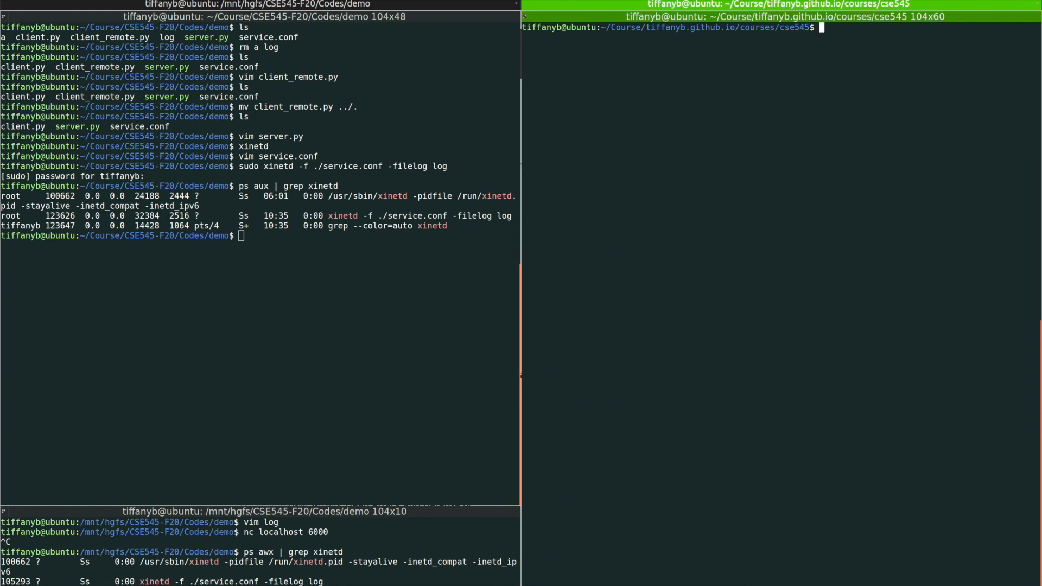
# Connect with nc to localhost port 6000 and get 123123 echoed back
pyautogui.write('netcat')
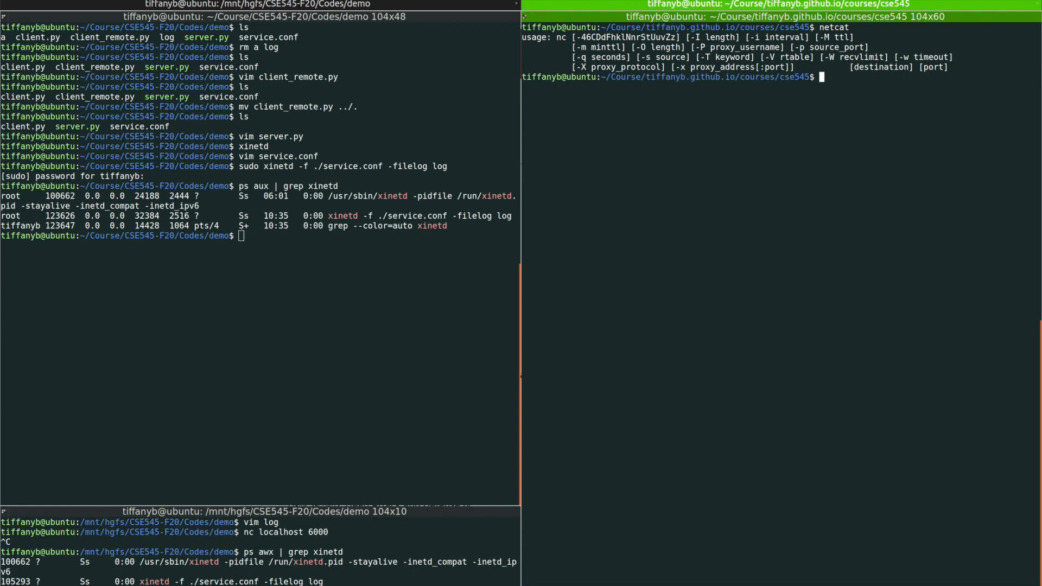
pyautogui.write('nc')
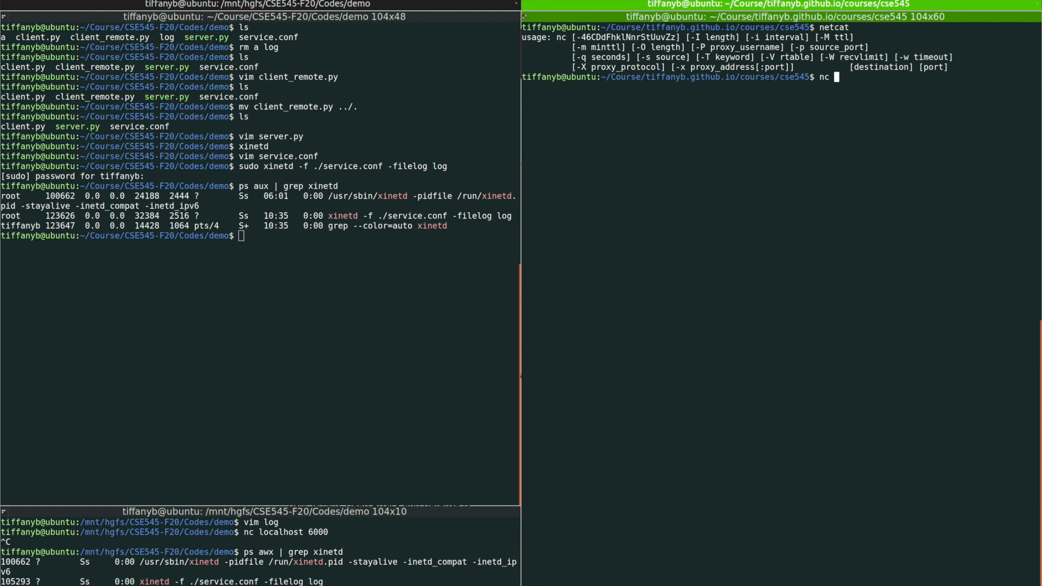
pyautogui.moveTo(934, 83)
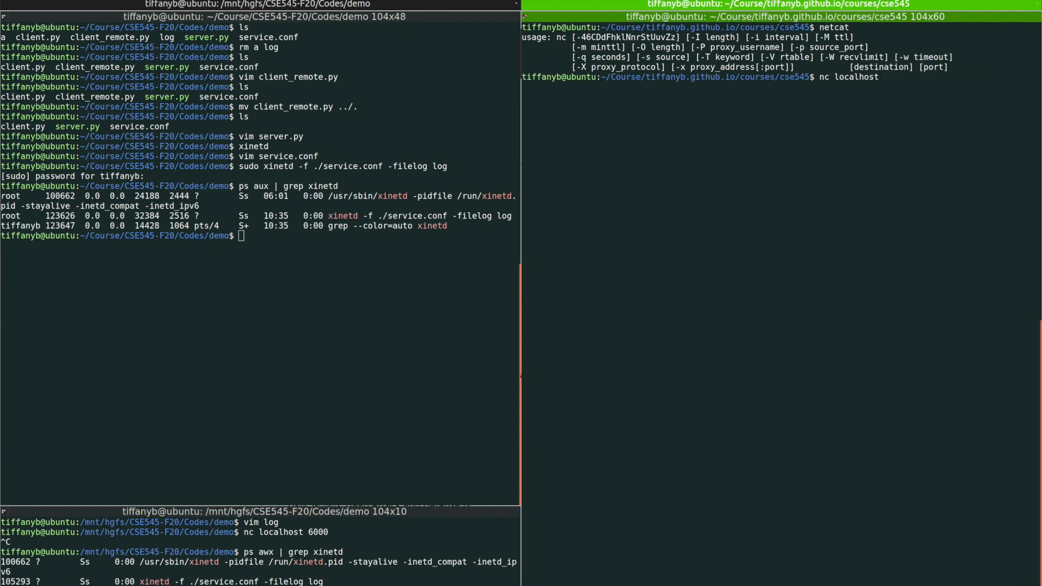
pyautogui.write('6000')
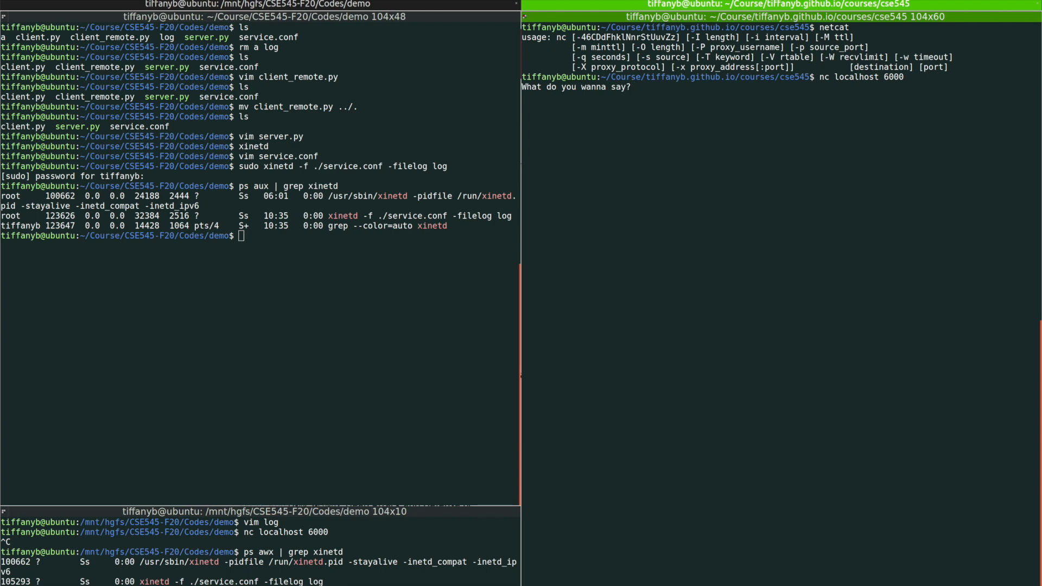
pyautogui.write('123123')
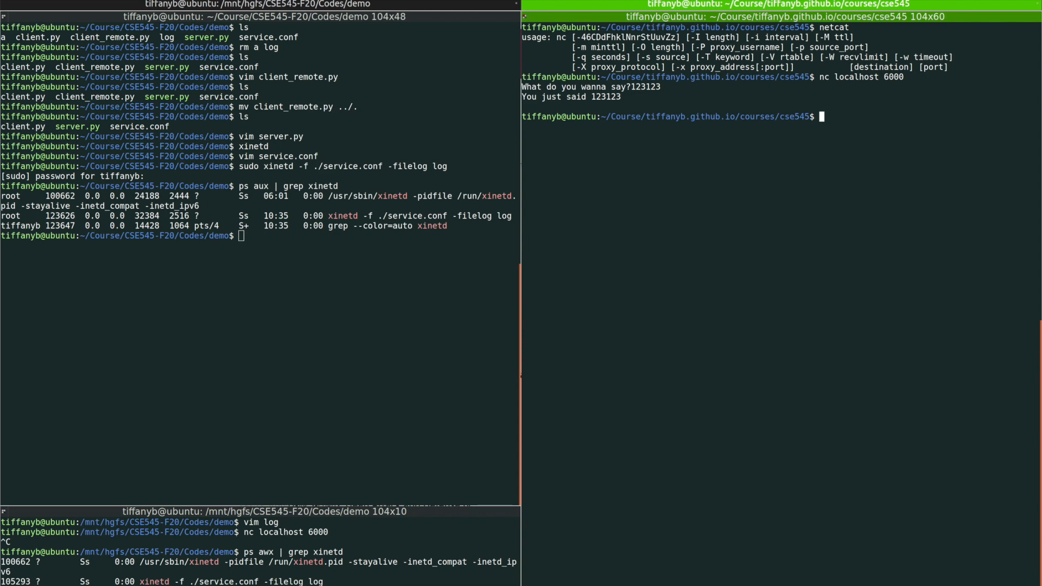
pyautogui.moveTo(909, 94)
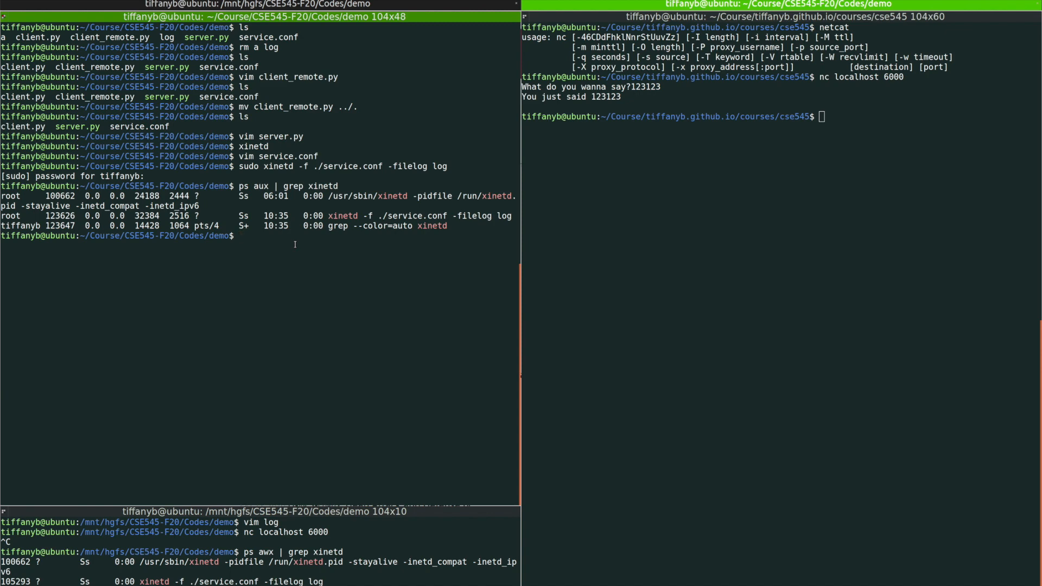
# Kill xinetd process 123626 with -9, retrying under sudo after the refusal
pyautogui.write('kill -9')
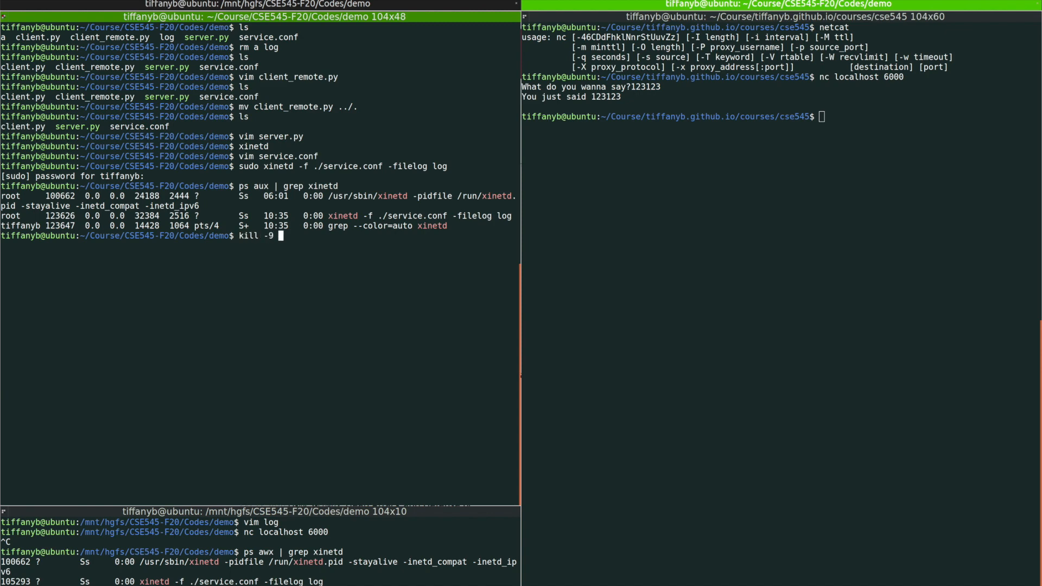
pyautogui.write('123')
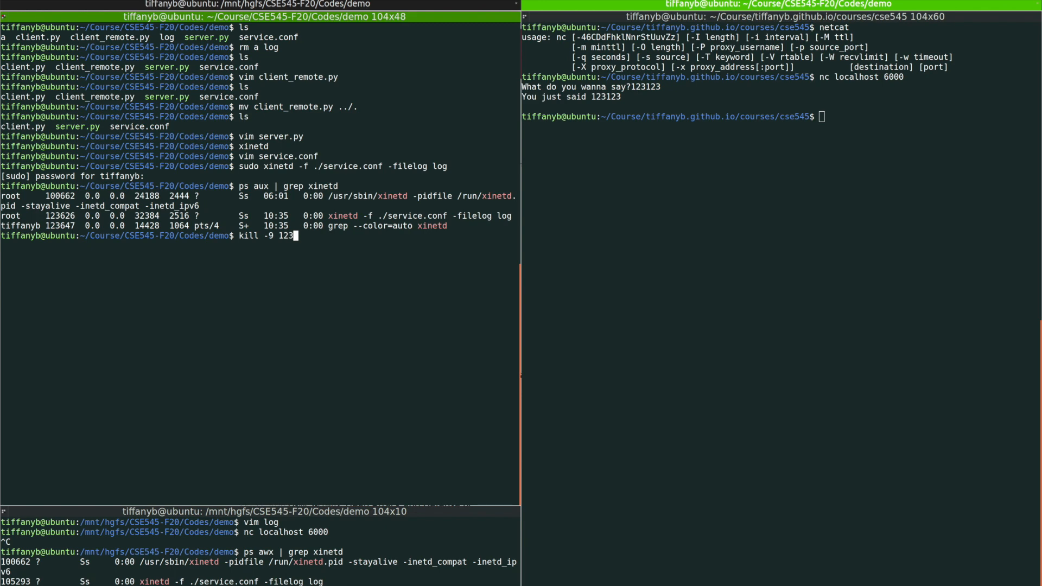
pyautogui.write('26')
pyautogui.write('sudo kill -9 123626')
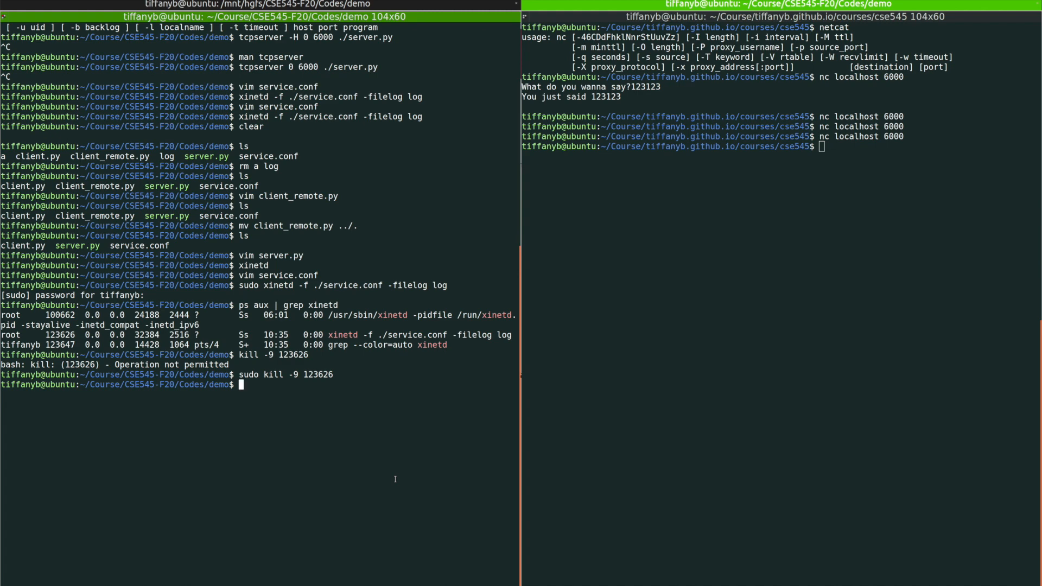
# Consult the tcpserver manual, then run tcpserver 0 6000 ./server.py
pyautogui.write('man tcpserver')
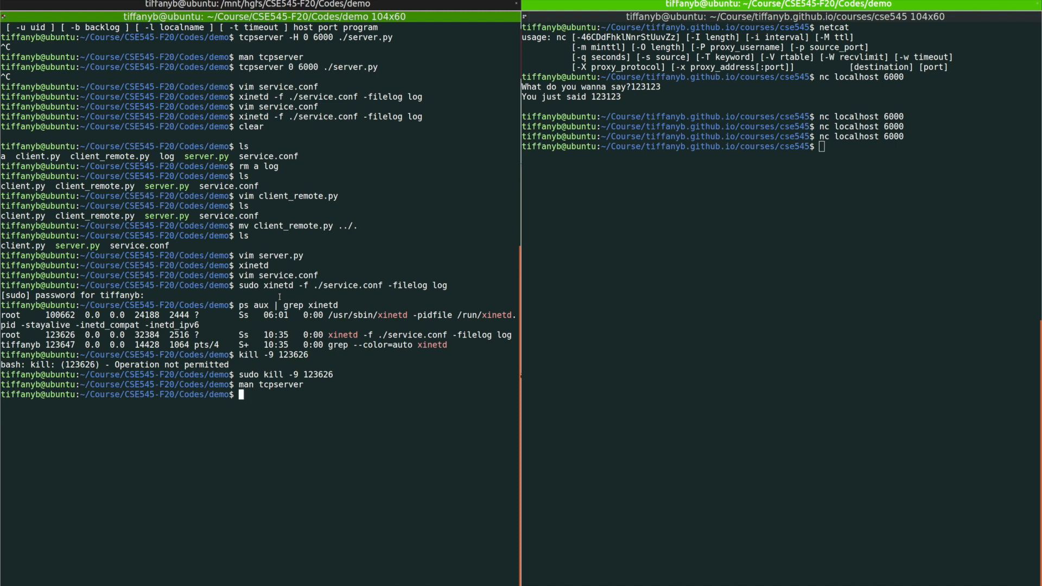
pyautogui.write('tcpserver')
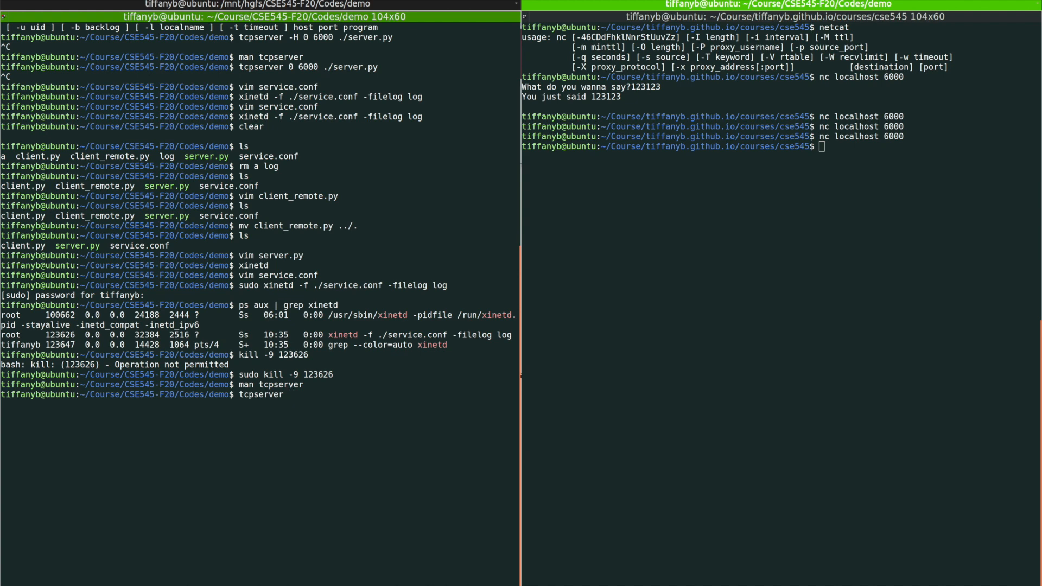
pyautogui.write('0')
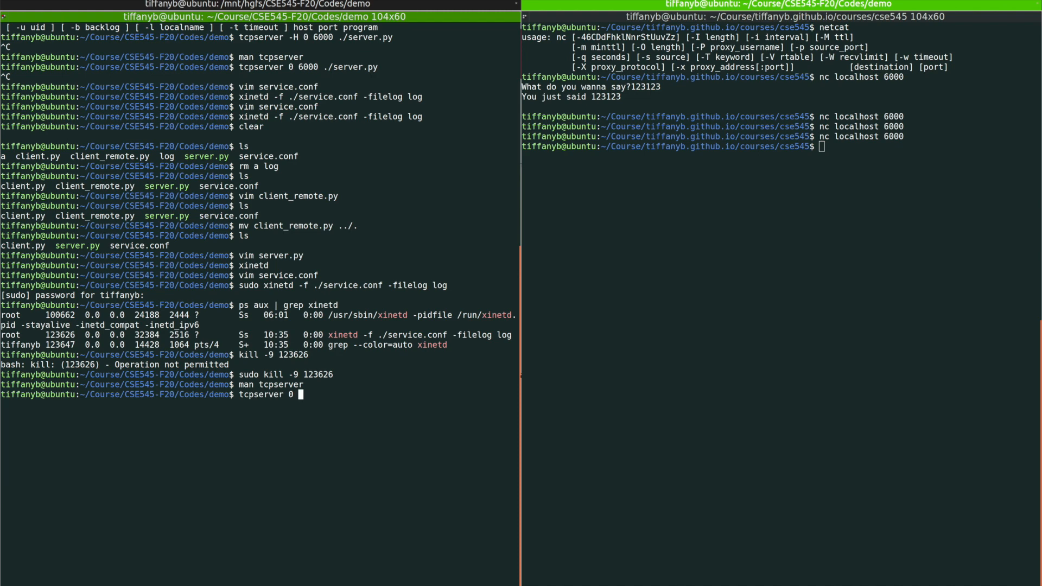
pyautogui.write('6000')
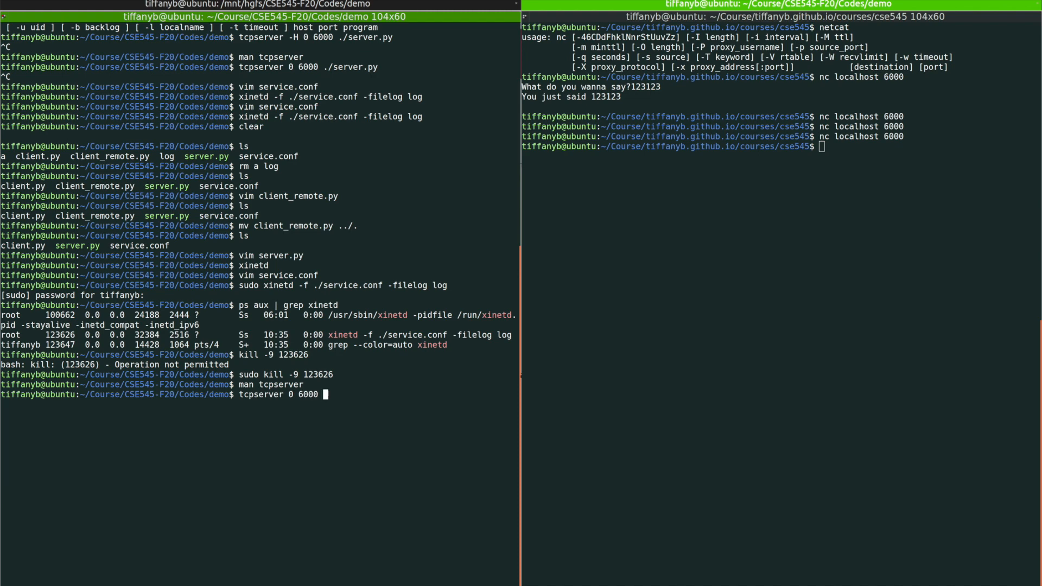
pyautogui.write('./s')
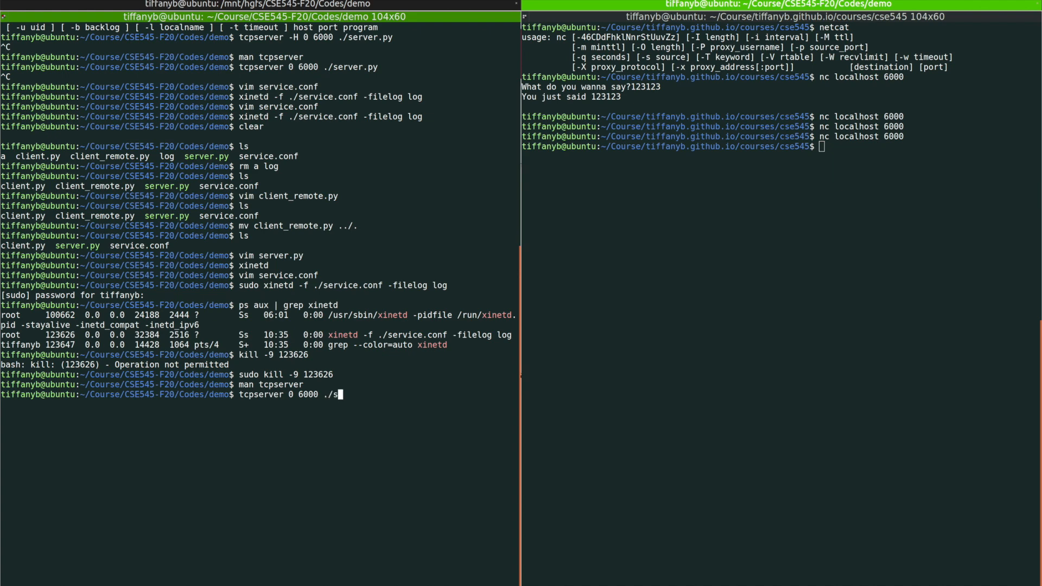
pyautogui.write('erver.py')
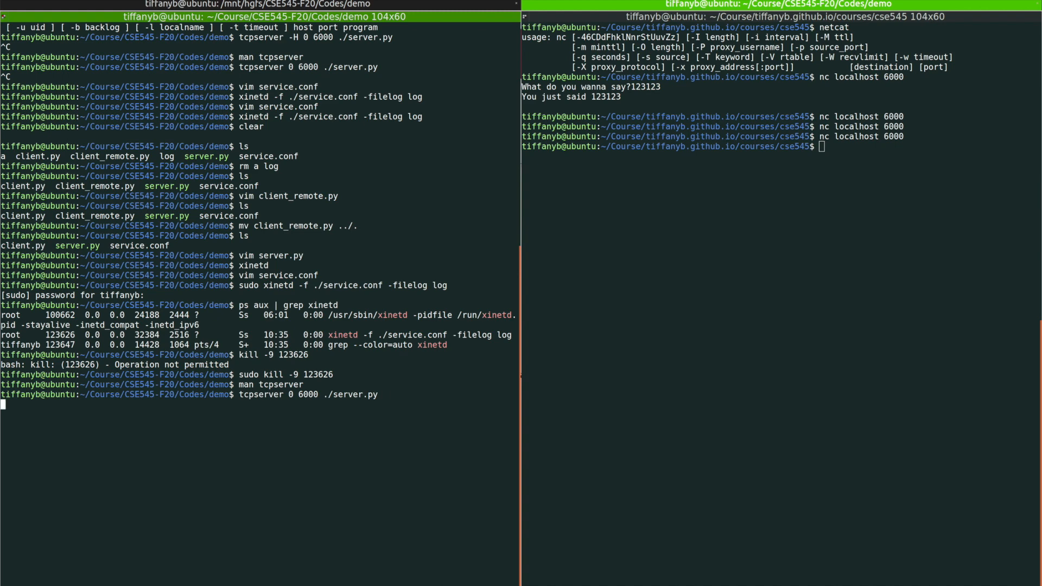
# From the right pane, nc to localhost 6000 and get 12123 echoed back
pyautogui.click(704, 297)
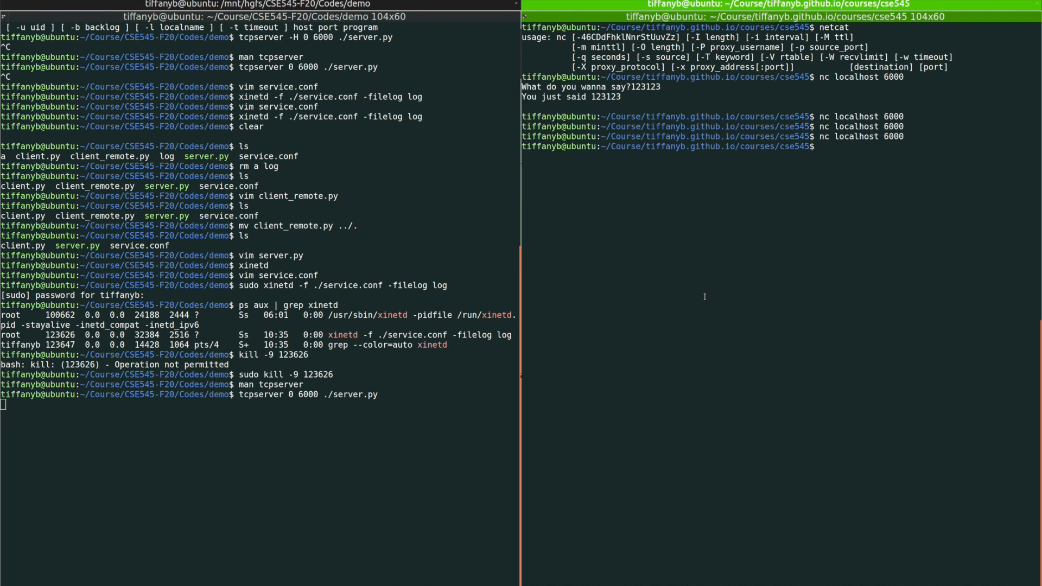
pyautogui.write('nc localhost 6000')
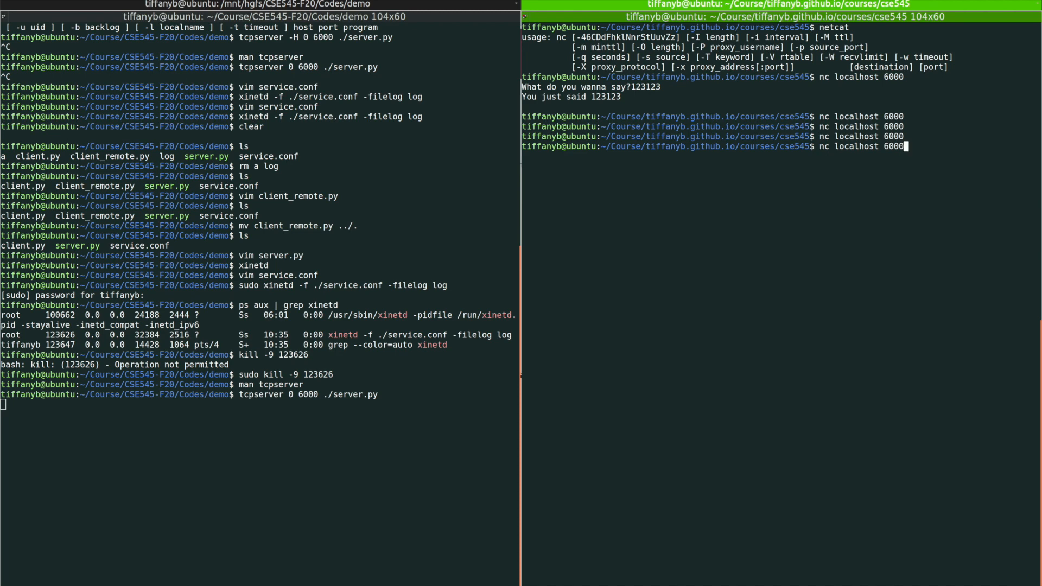
pyautogui.write('12123')
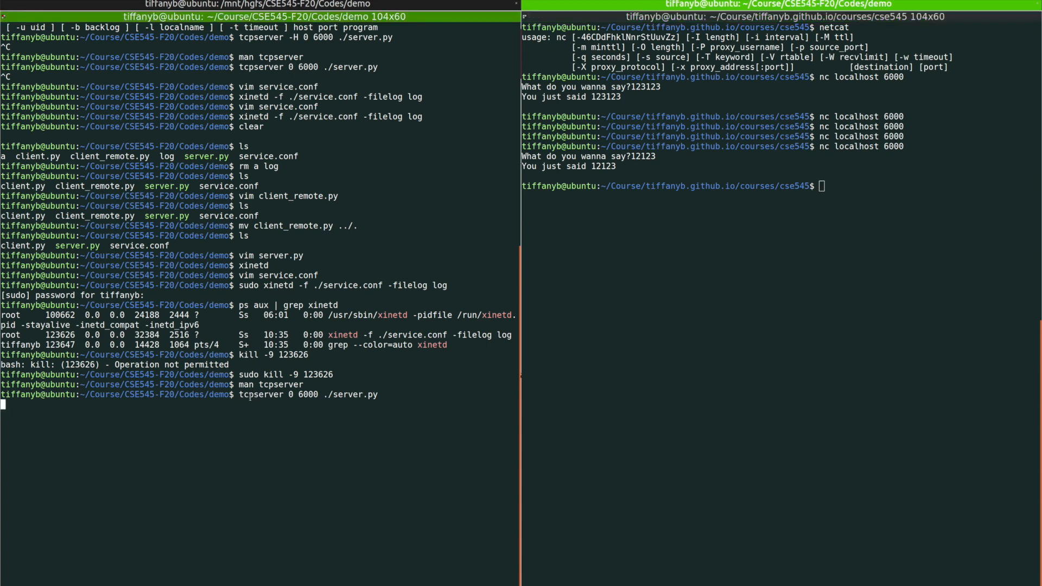
pyautogui.moveTo(368, 404)
pyautogui.write('ls')
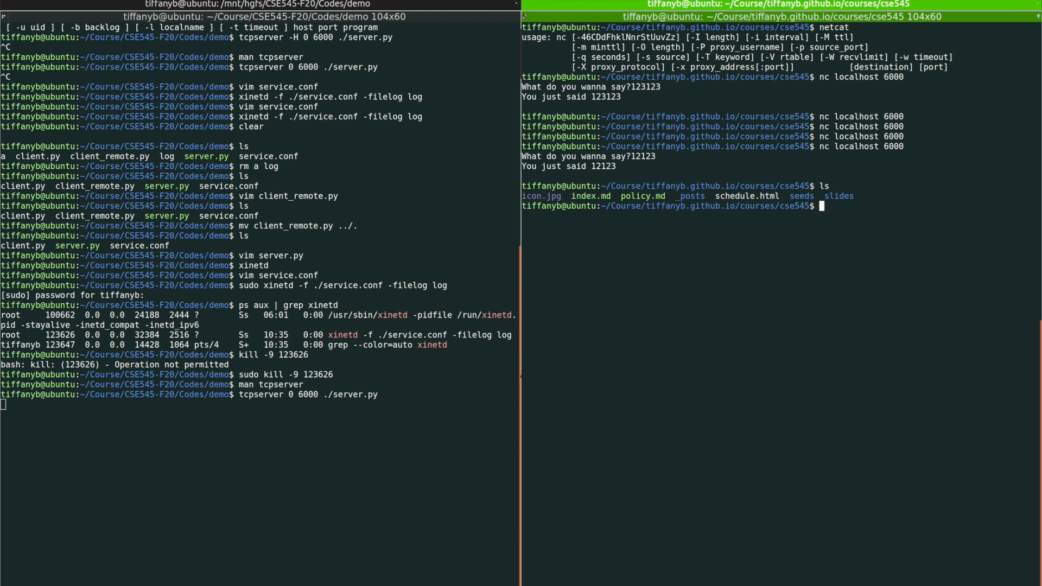
# Change into ~/Course/CSE545-F20/Codes/demo and open client.py in vim
pyautogui.write('cd ~/Course/')
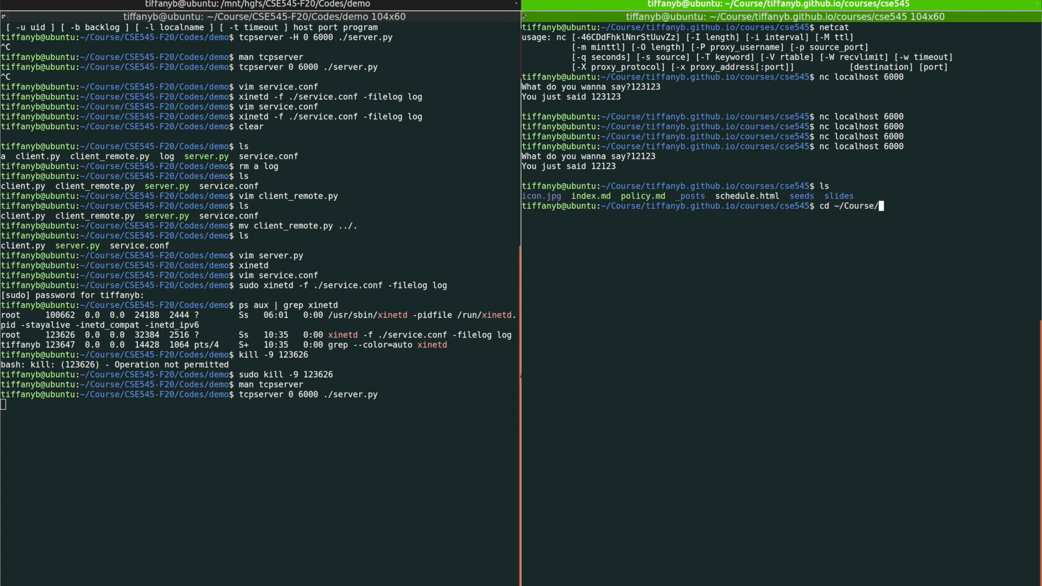
pyautogui.write('CSE545-F20/Codes/demo/')
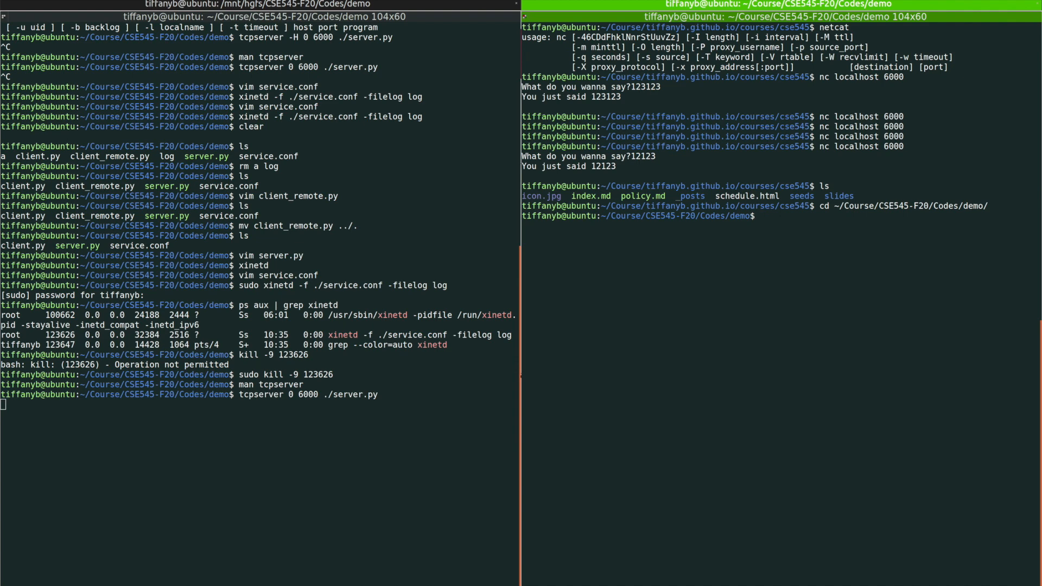
pyautogui.moveTo(762, 216)
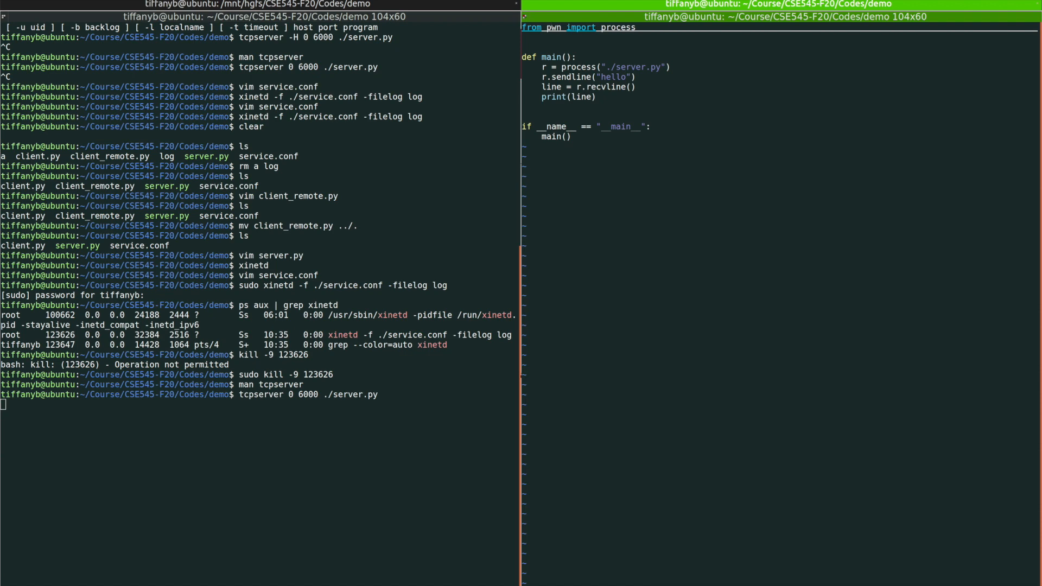
# Edit client.py to import remote and connect with r = remote("localhost", 6000)
pyautogui.press('BackSpace')
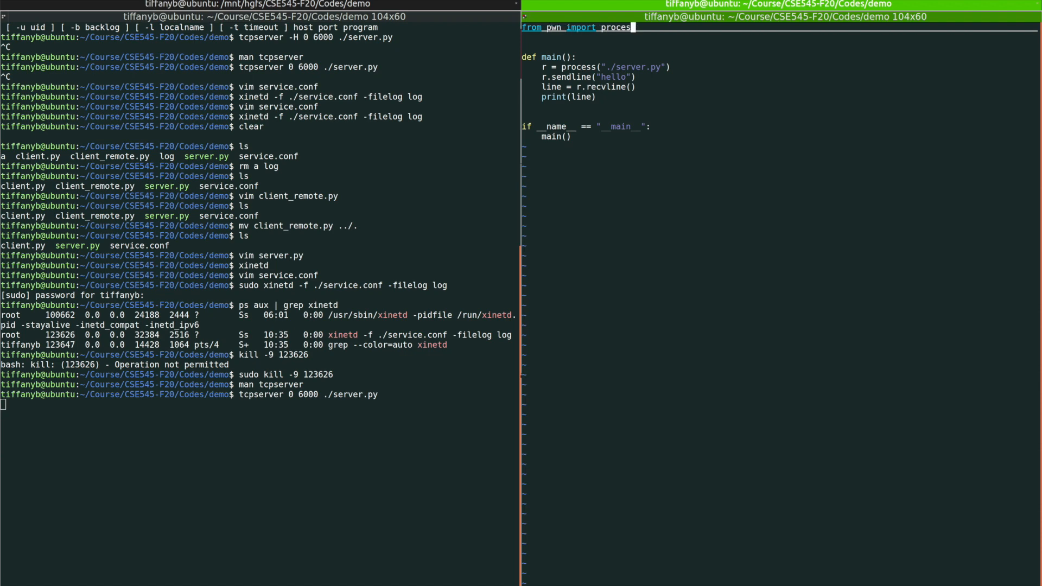
pyautogui.press('BackSpace')
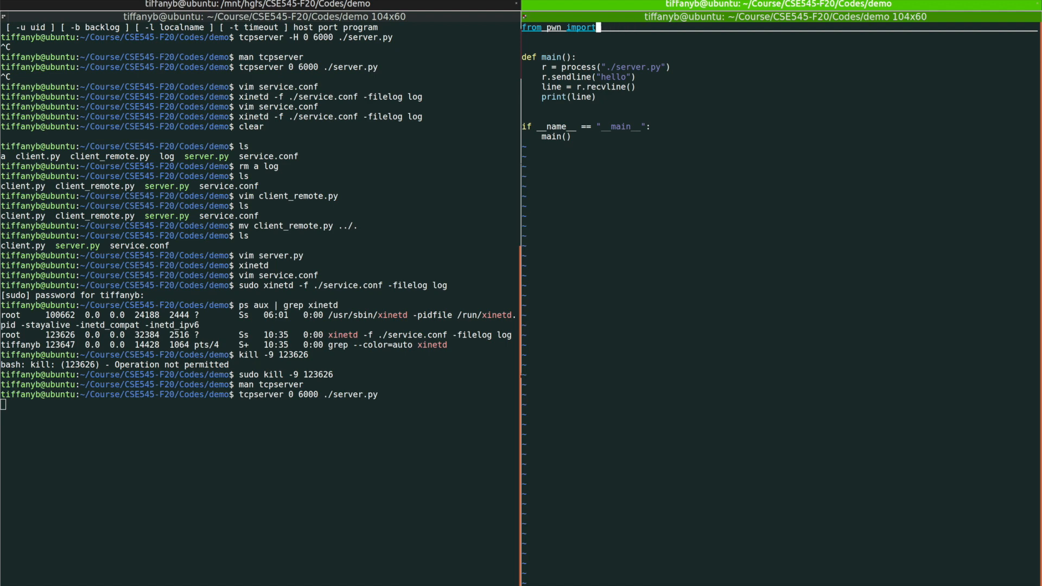
pyautogui.write('remote')
pyautogui.write('r =')
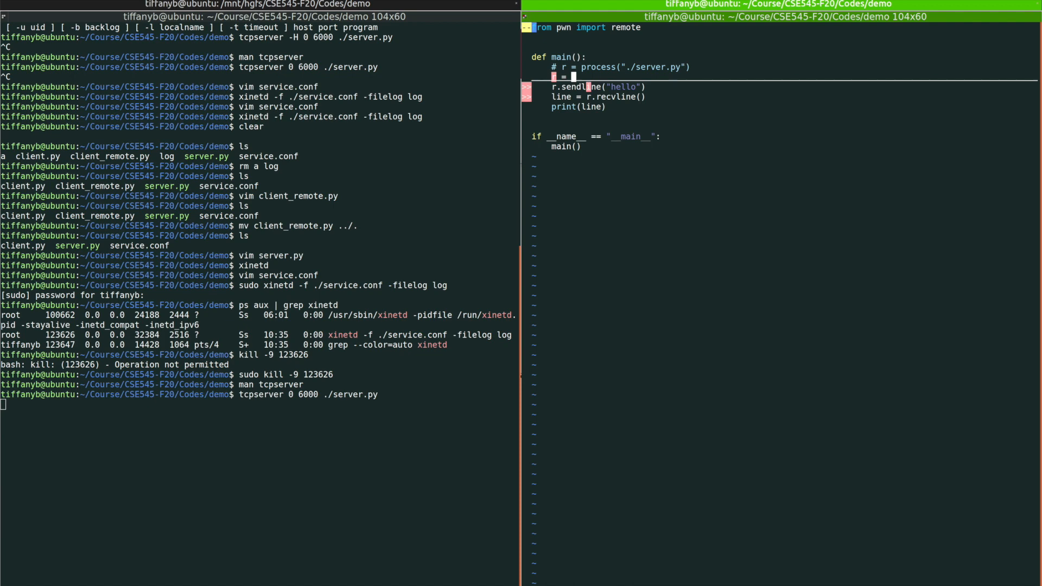
pyautogui.write('remote("localhost",')
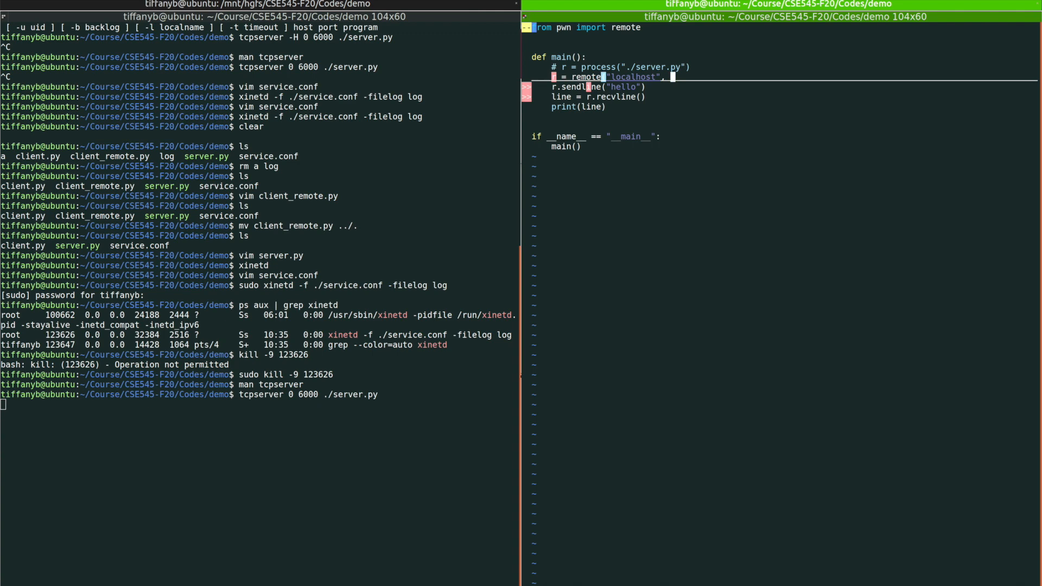
pyautogui.write('6000')
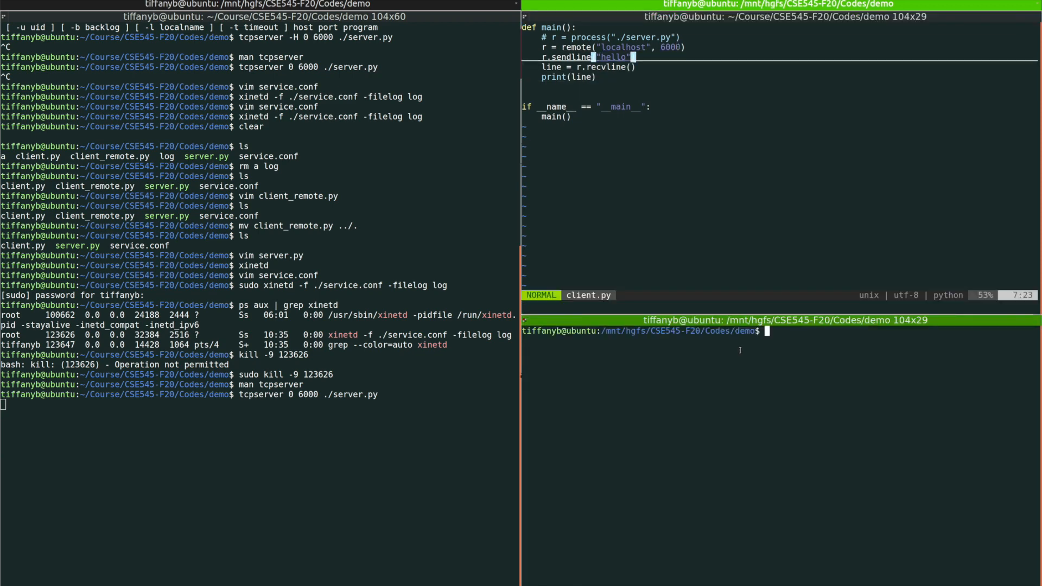
# Run ./client.py with python3.8 to get the server's 'You just said hello' reply
pyautogui.write('python3.7')
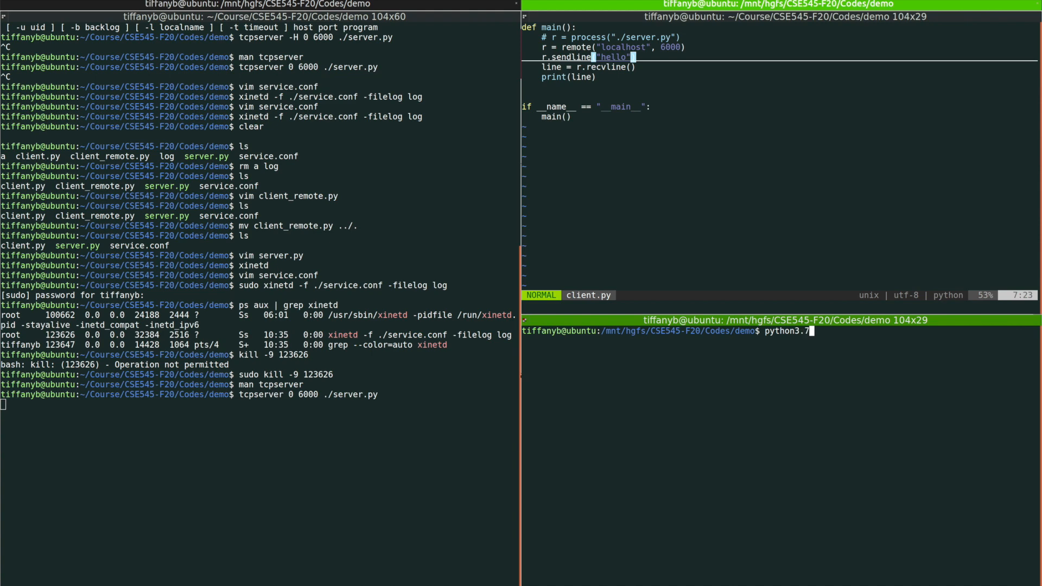
pyautogui.write('./client.py')
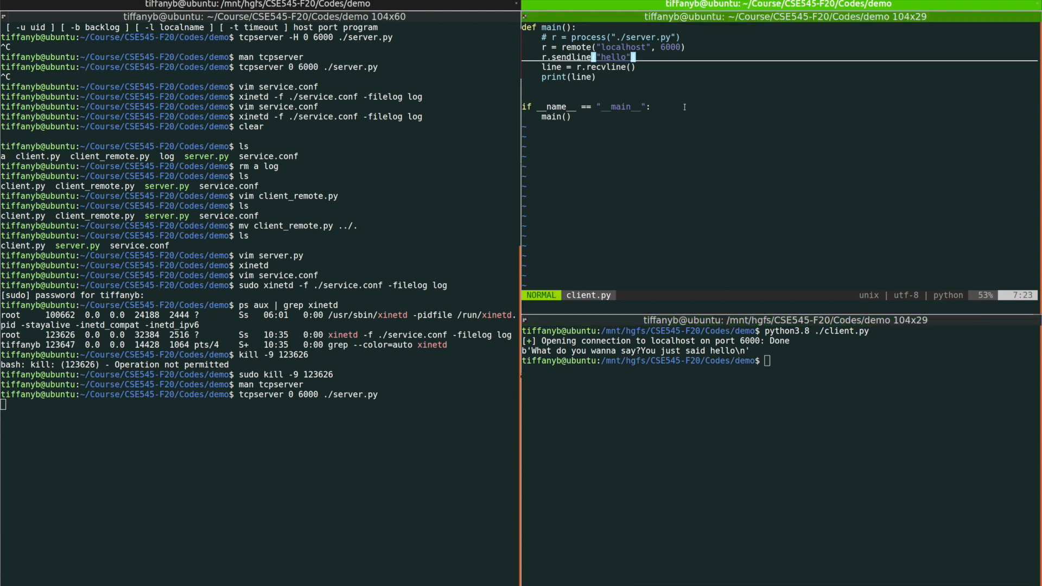
pyautogui.moveTo(325, 434)
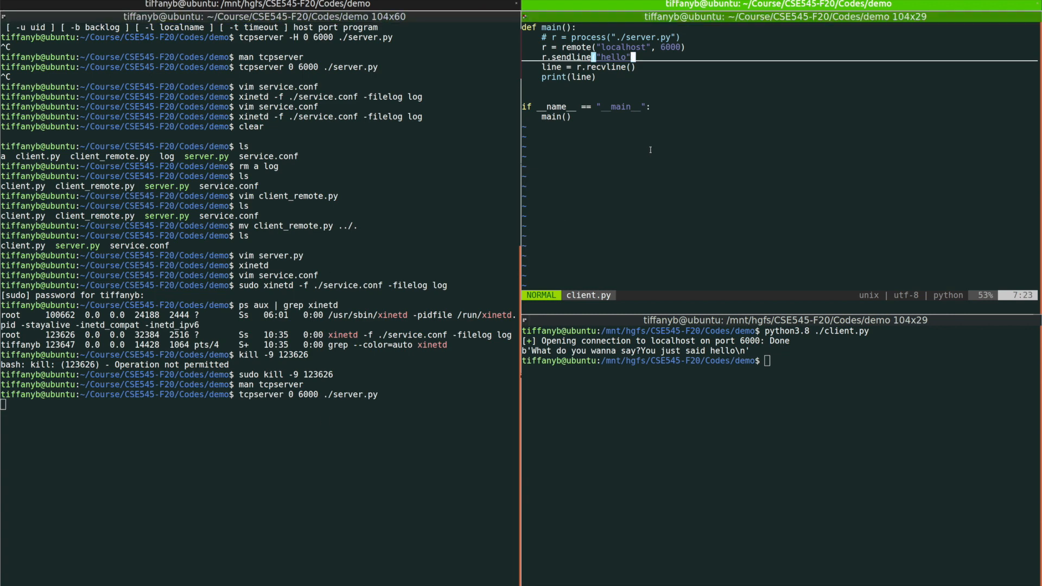
pyautogui.write('from pwn import remote')
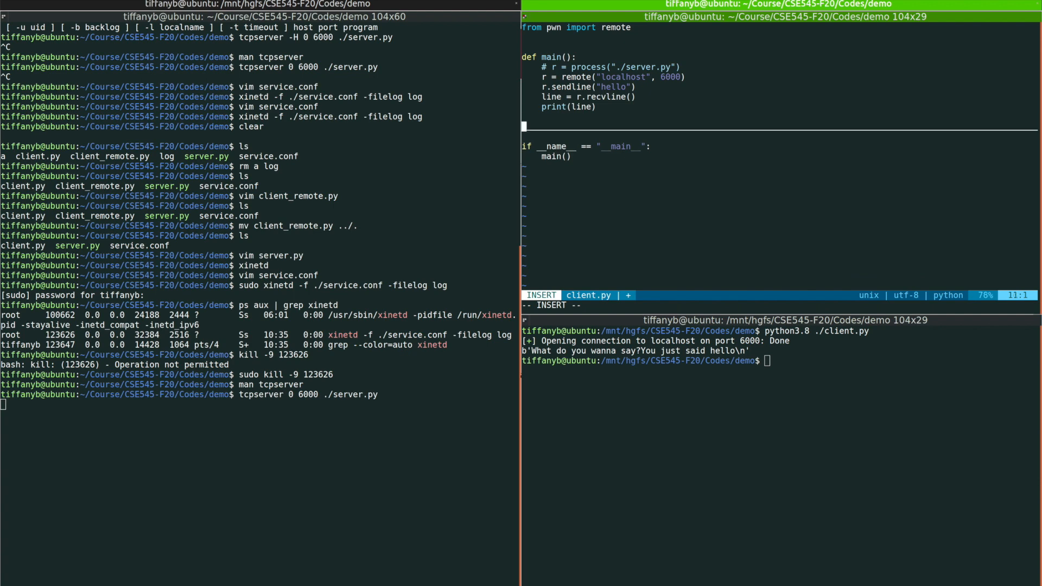
# Add r.close() to client.py, save it, and rerun python3.8 ./client.py
pyautogui.write('r.')
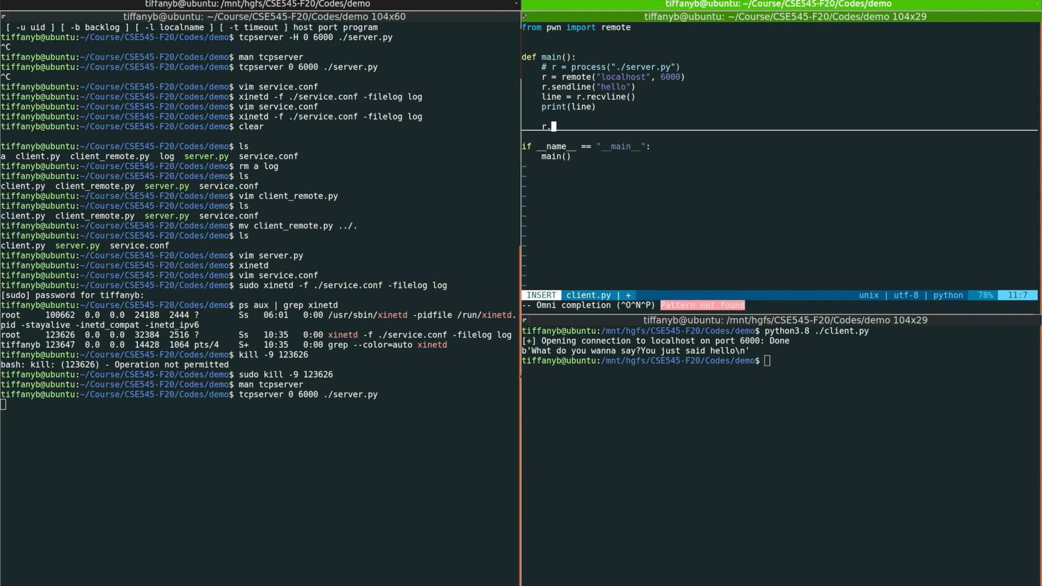
pyautogui.write('close(')
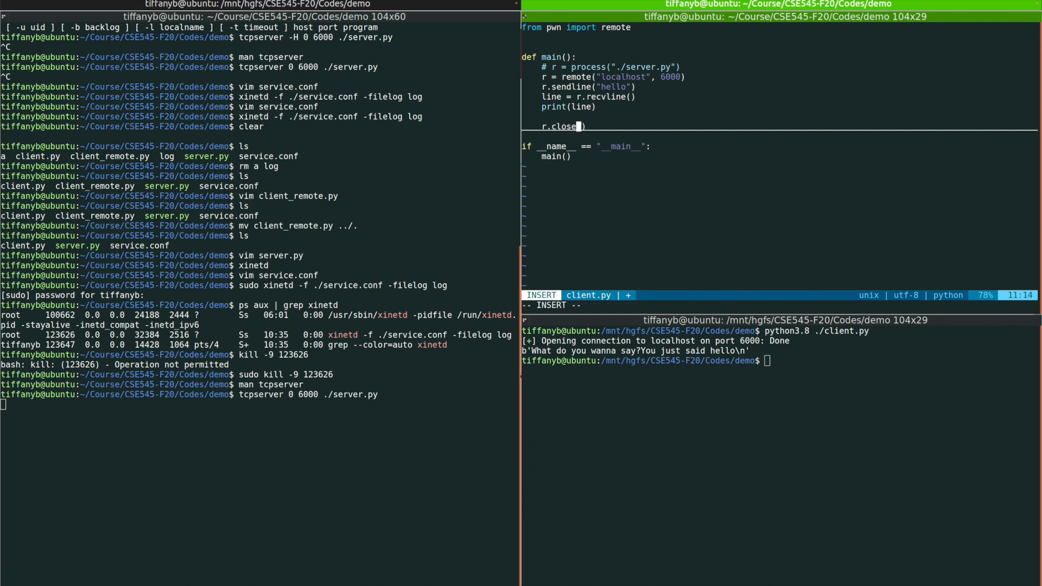
pyautogui.press('Escape')
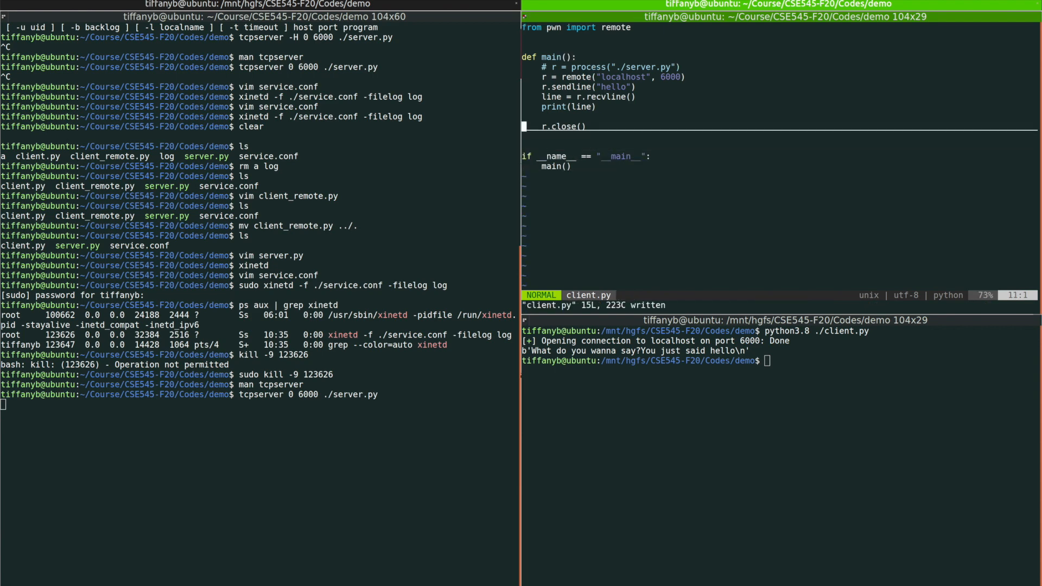
pyautogui.write('python3.8 ./client.py')
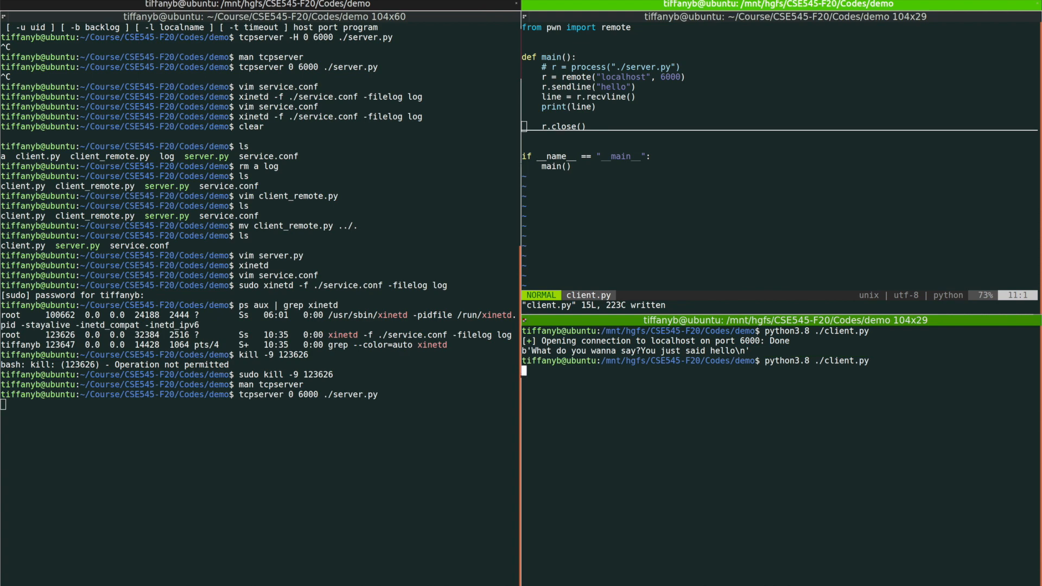